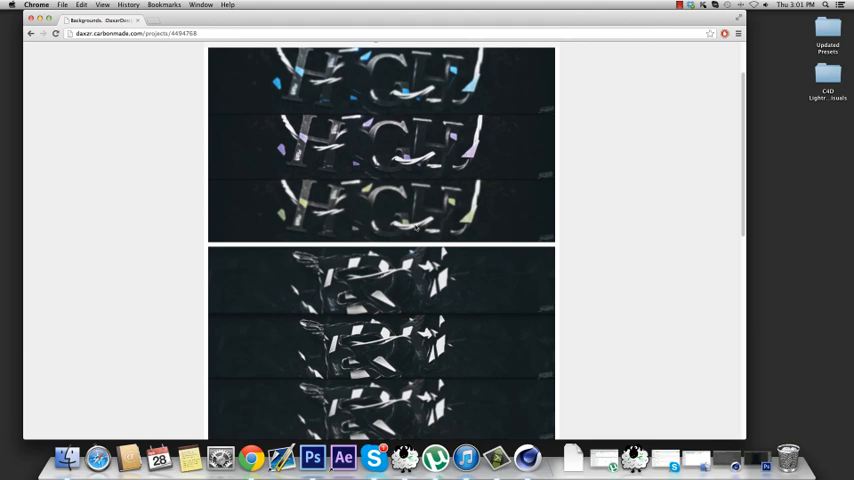
mouse_move(284, 200)
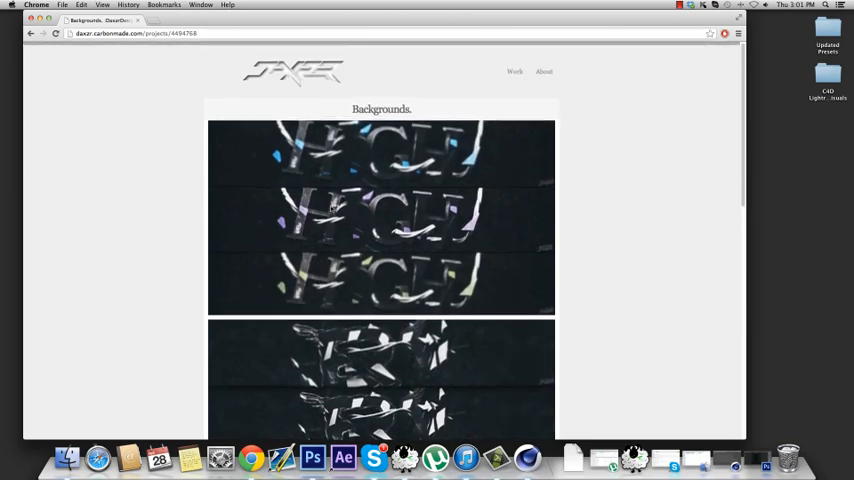
Step: Dismiss the missing plugins warning and add a MoText object to the lightroom scene
scroll("down", 3)
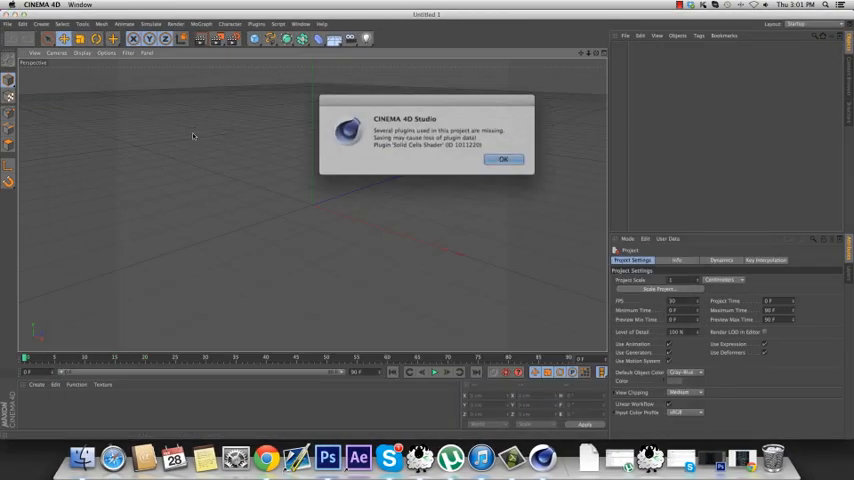
left_click(504, 159)
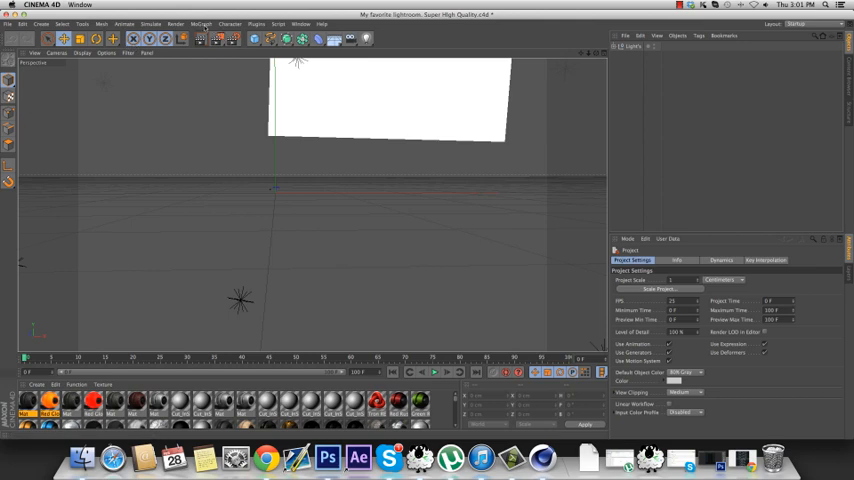
left_click(201, 24)
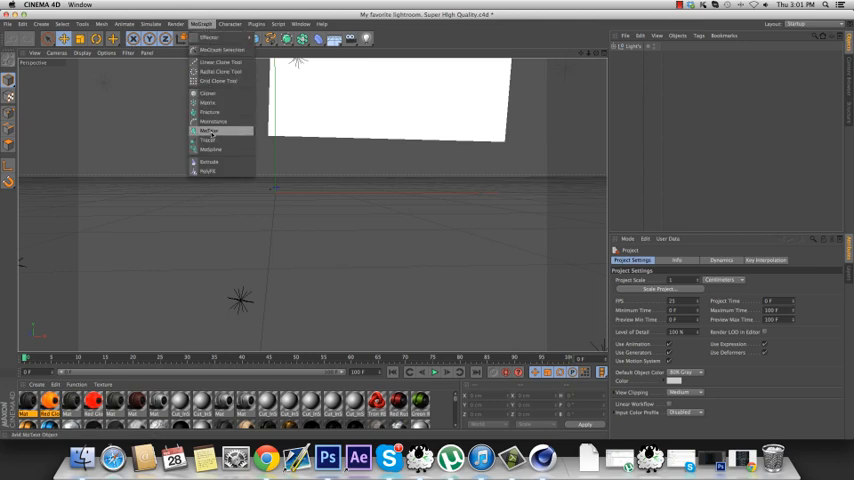
left_click(210, 131)
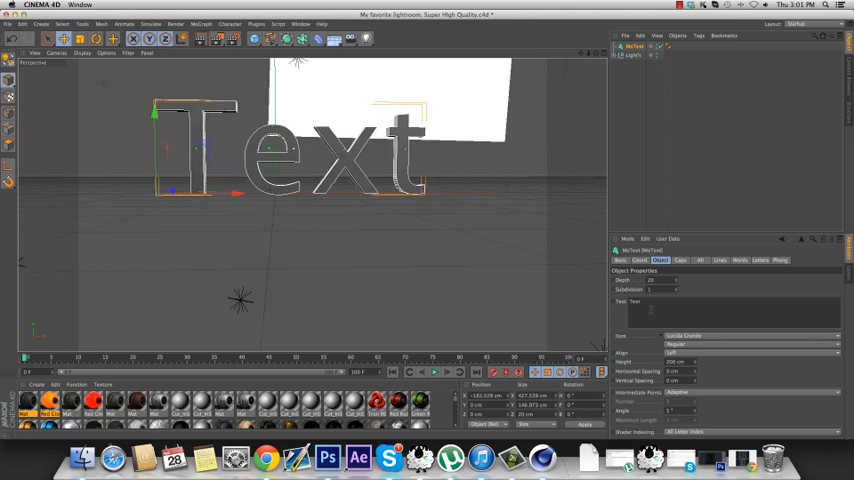
Step: Change the MoText text to 'DAX' and switch its font to Ordwerkz
left_click(650, 302)
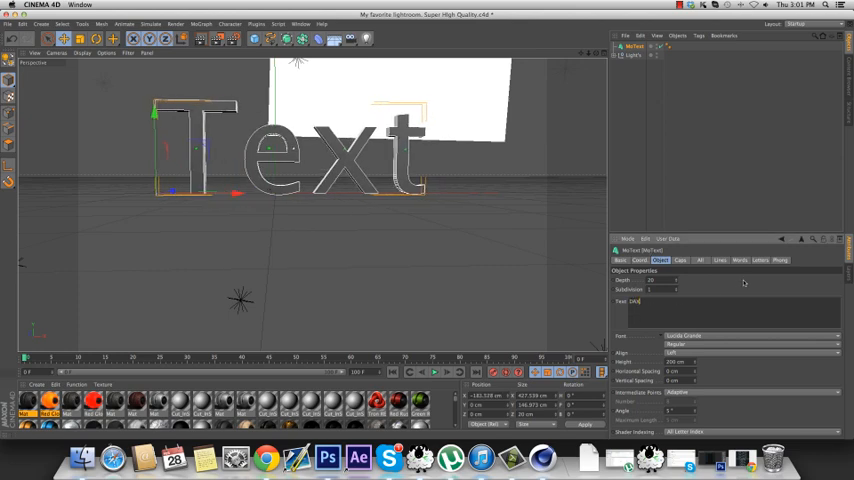
type("DAX")
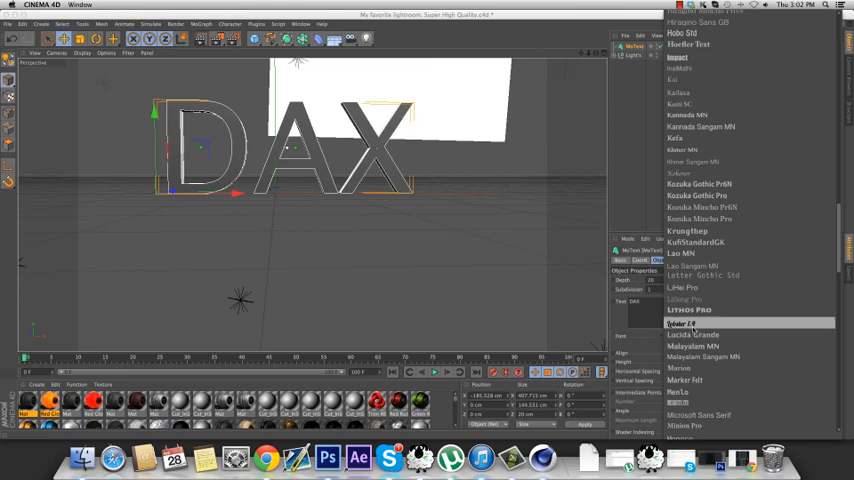
scroll("down", 3)
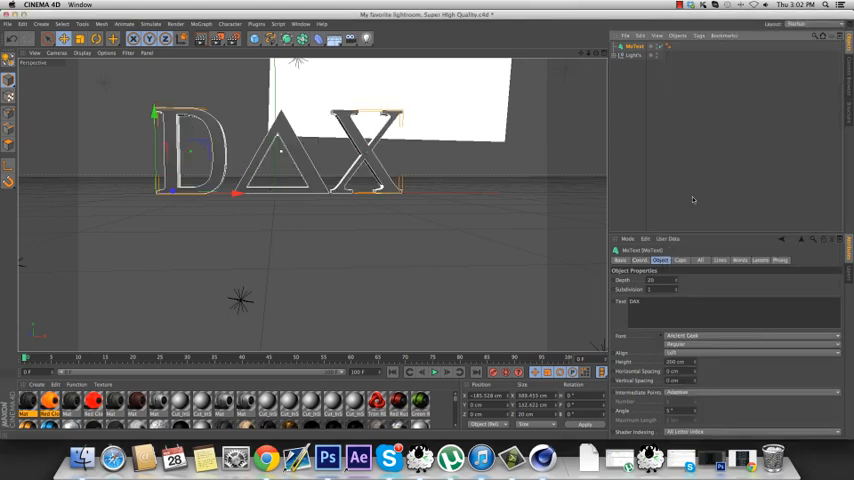
mouse_move(728, 276)
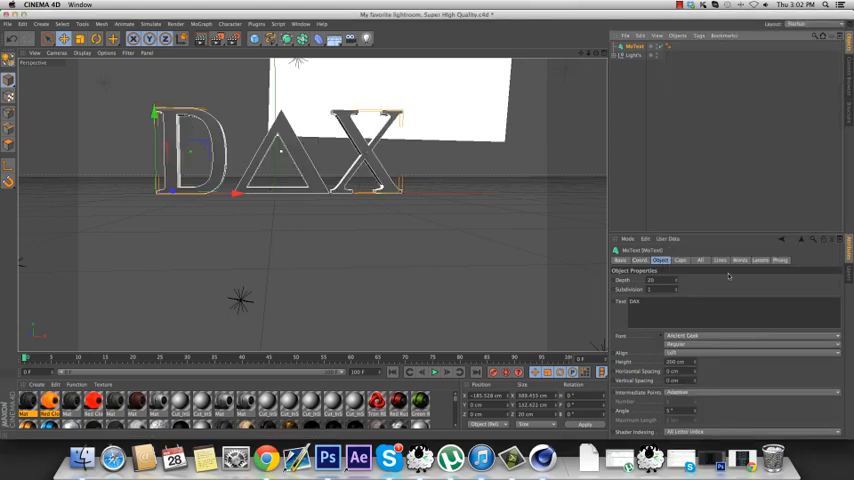
left_click(750, 335)
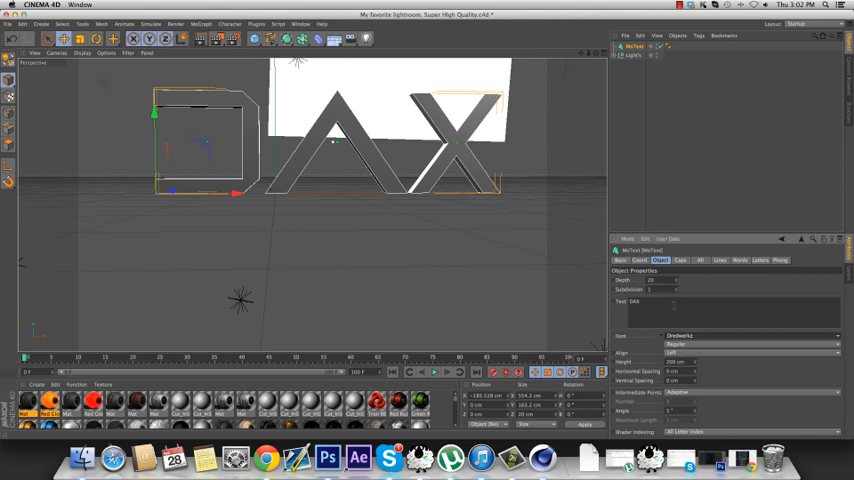
mouse_move(588, 258)
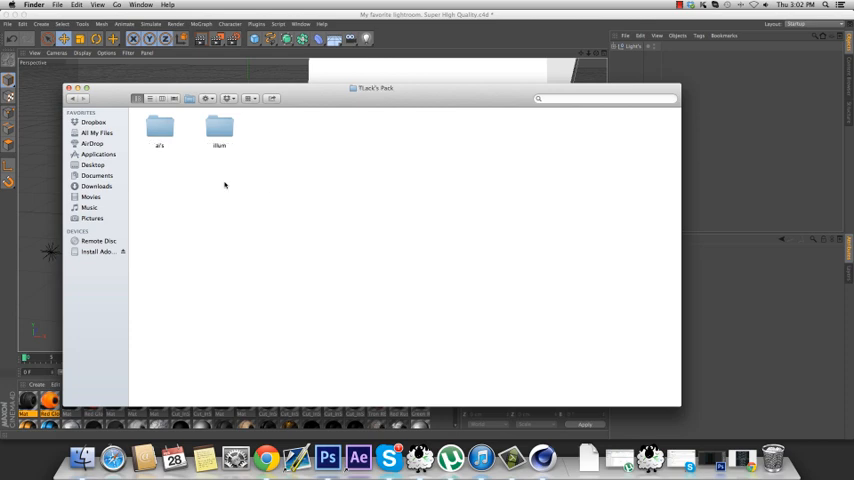
Step: Open the ai's folder inside T.Lack's Pack
double_click(159, 128)
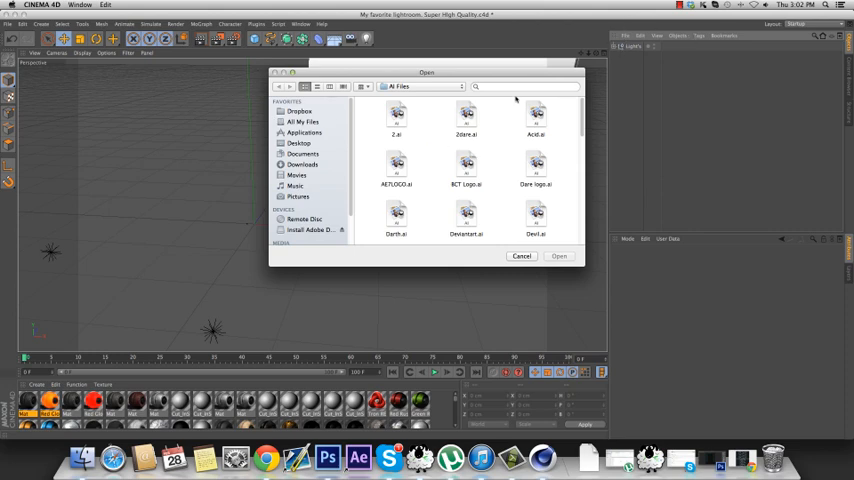
Step: Import tune.ai from the AI Files folder and close the Illustrator import settings
scroll("down", 3)
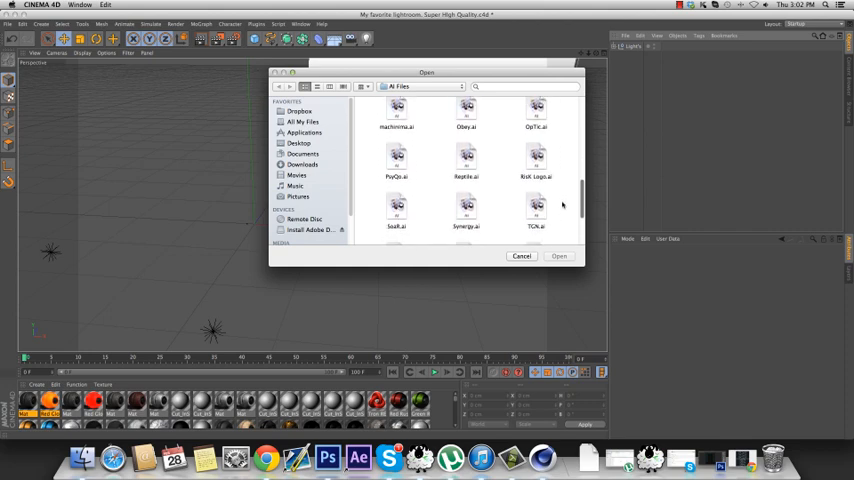
scroll("down", 3)
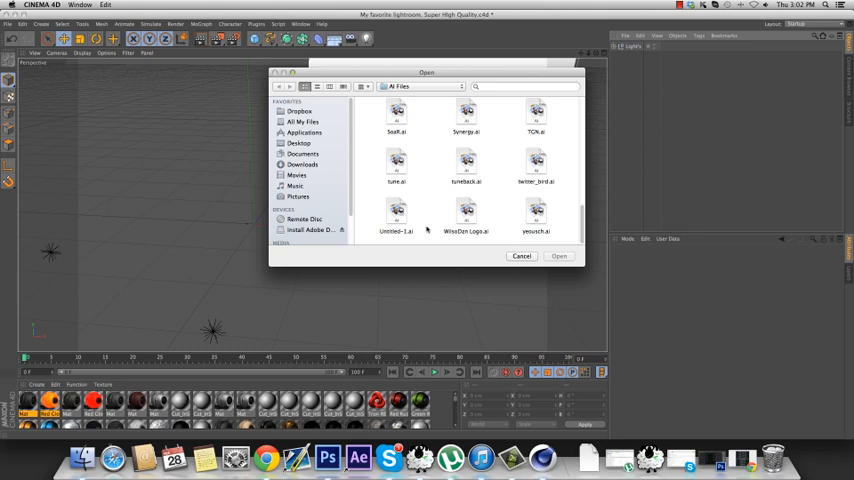
left_click(397, 205)
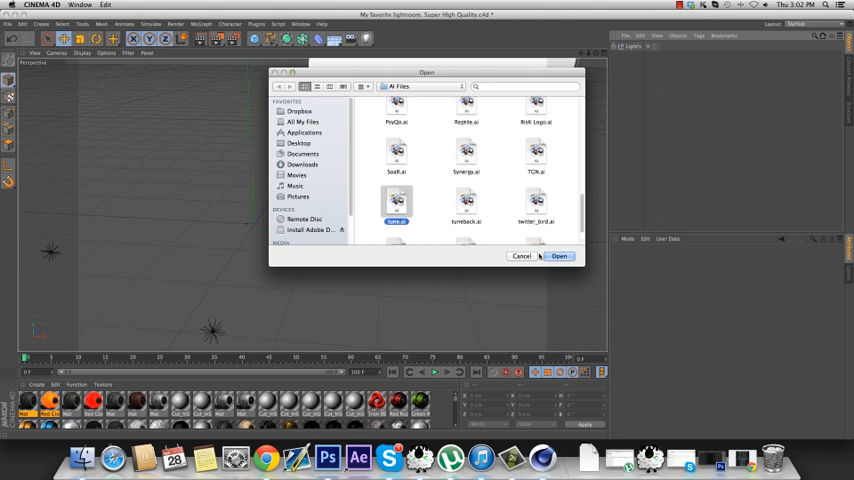
left_click(558, 256)
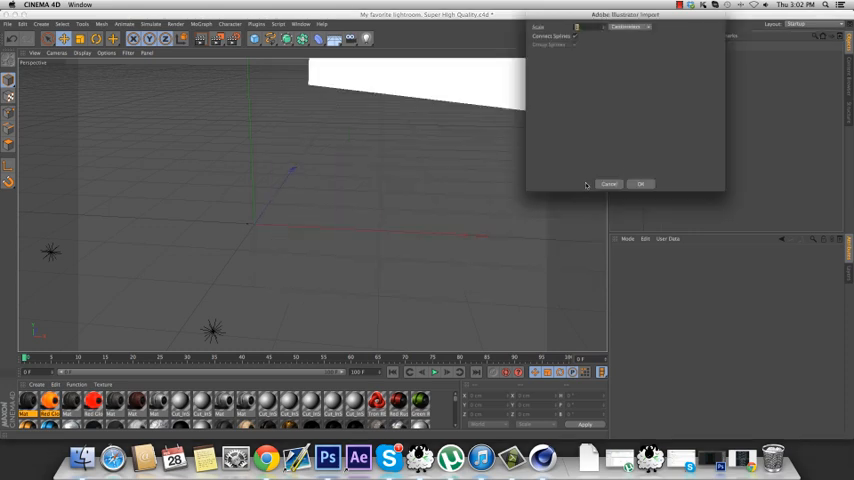
left_click(640, 184)
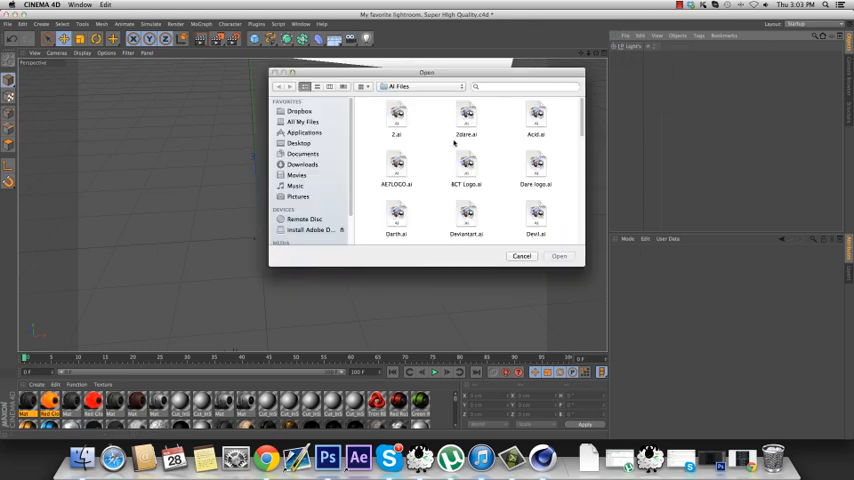
Step: Open FaZe.ai and add an Extrude NURBS generator for its outline
left_click(535, 165)
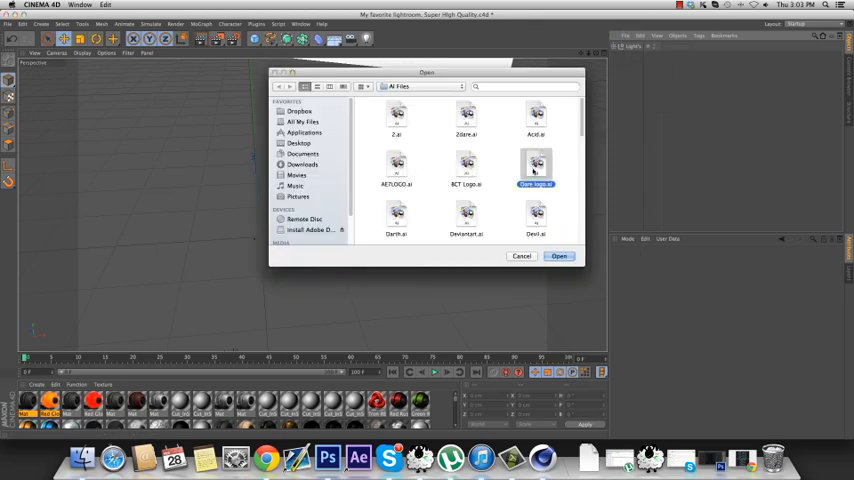
left_click(465, 215)
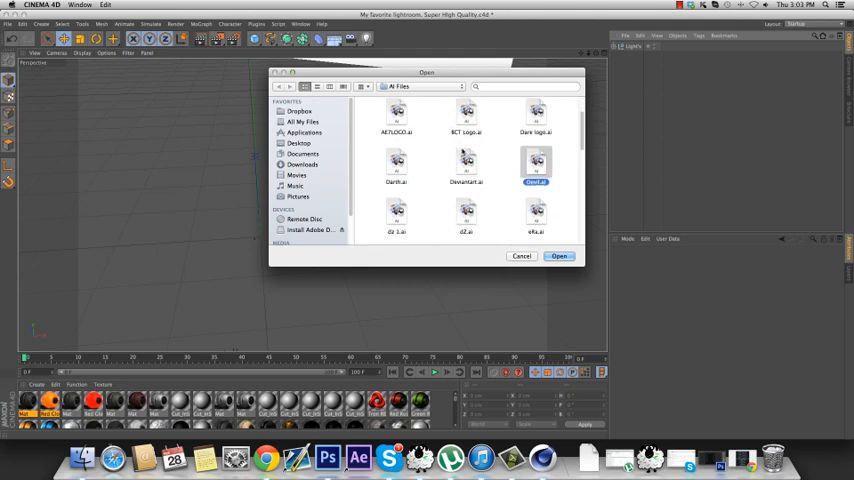
scroll("down", 3)
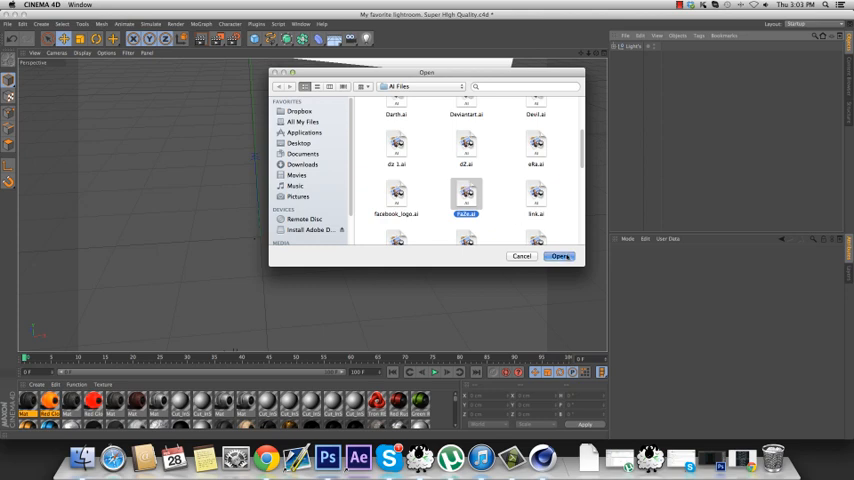
left_click(560, 256)
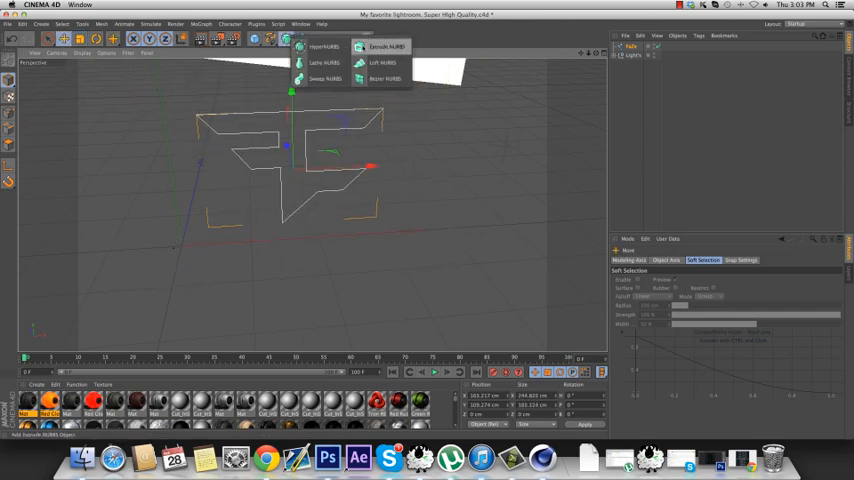
left_click(388, 47)
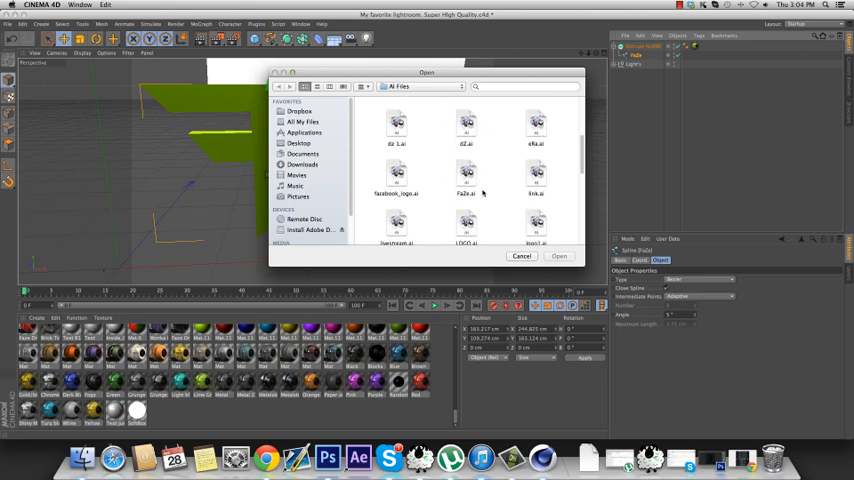
Step: Import FaZe.ai again, confirming the Illustrator import settings
left_click(465, 178)
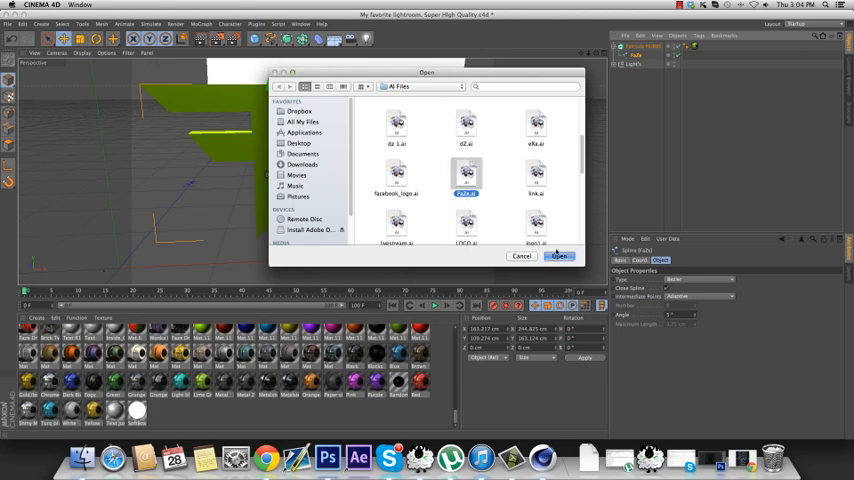
left_click(559, 256)
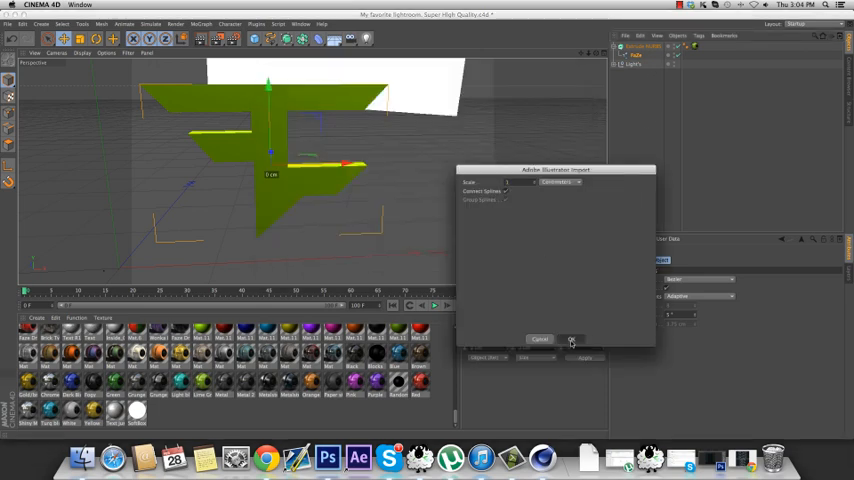
left_click(571, 339)
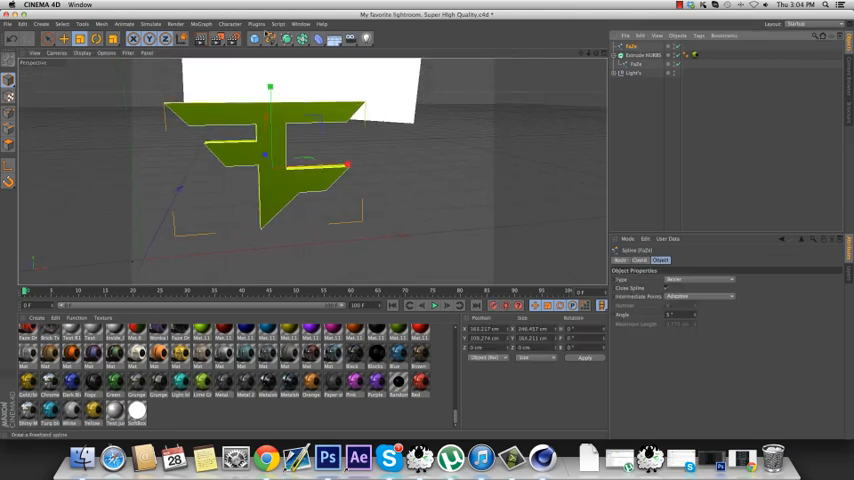
Step: Add a Reaper X object from the Plugins menu
left_click(258, 24)
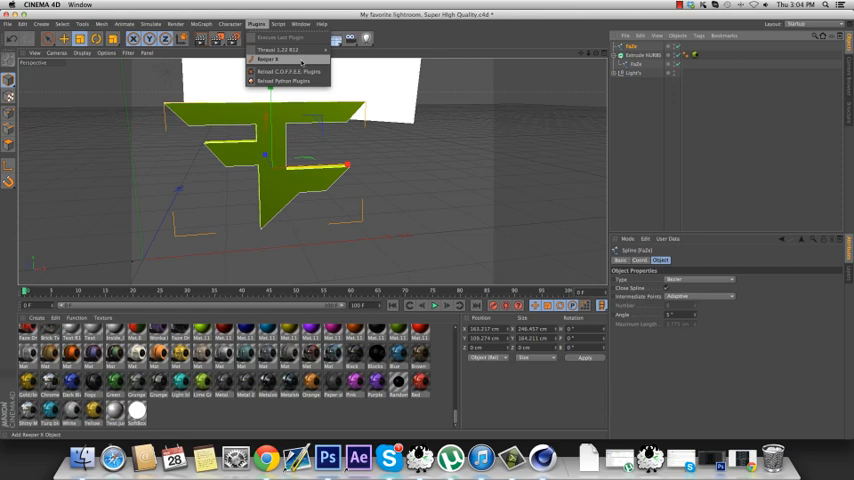
left_click(267, 59)
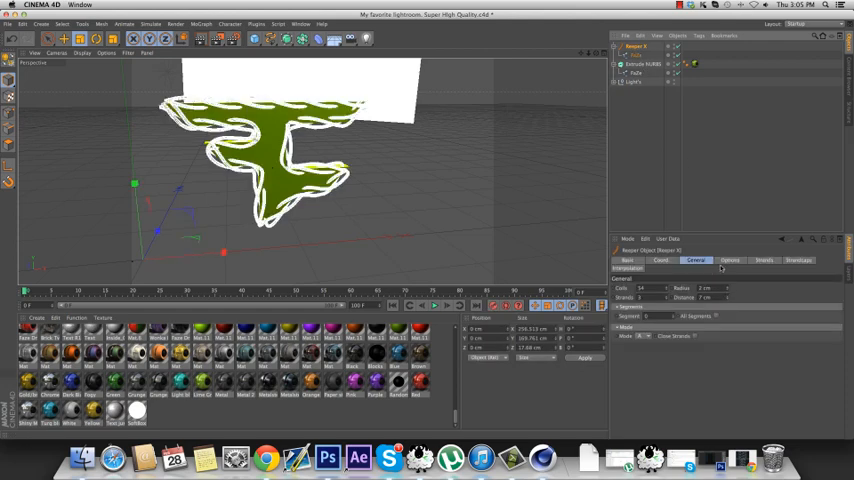
Step: Set the Reaper X strand Rotation to about -85% in the Options tab
left_click(730, 260)
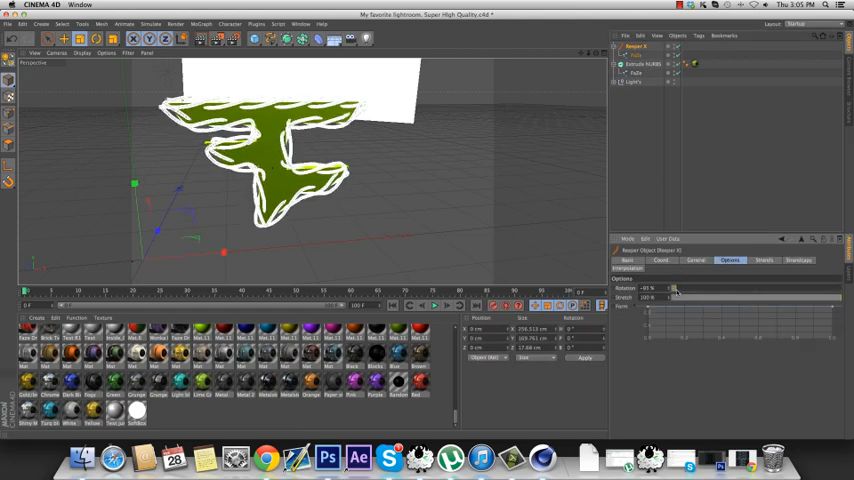
left_click_drag(675, 298, 763, 298)
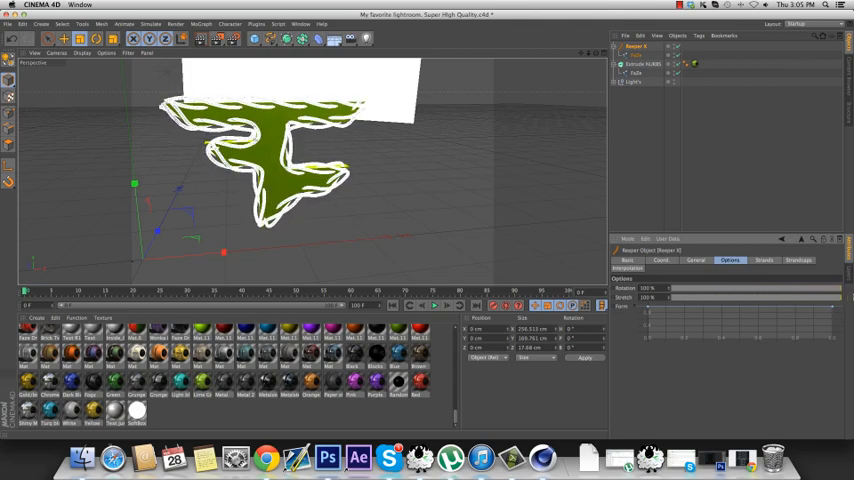
left_click_drag(760, 289, 690, 289)
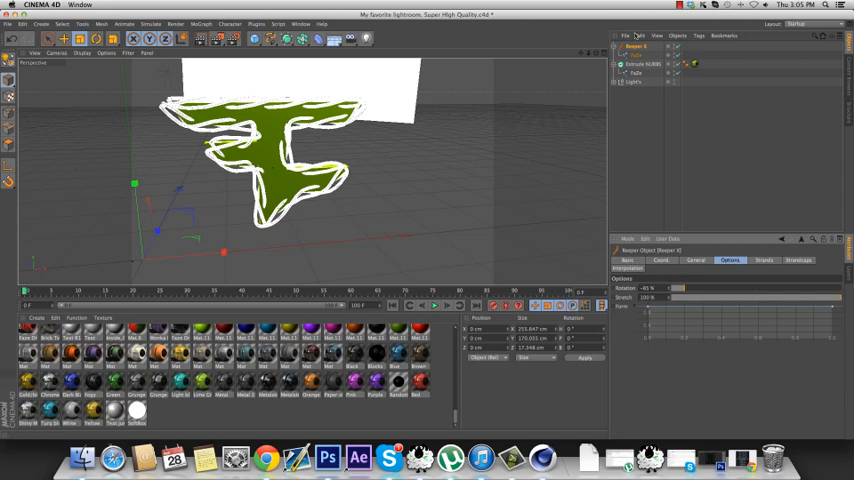
left_click(765, 260)
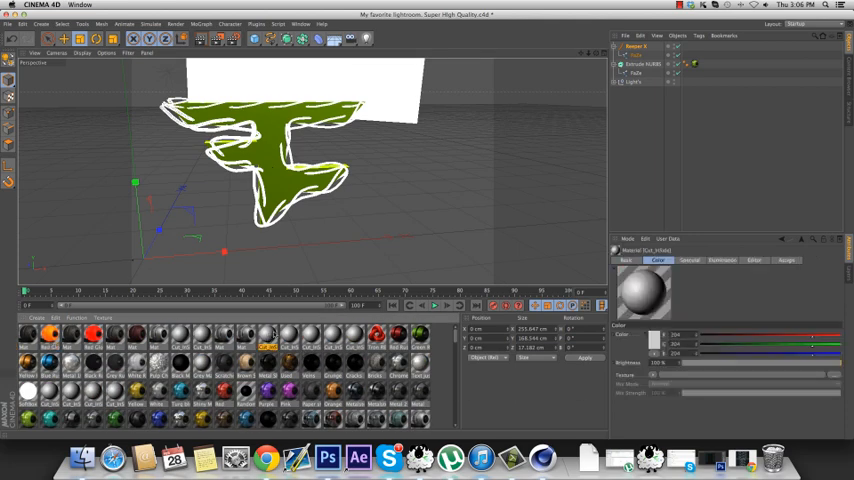
Step: Give the rope material a new dark colour in the Color Picker
left_click(653, 337)
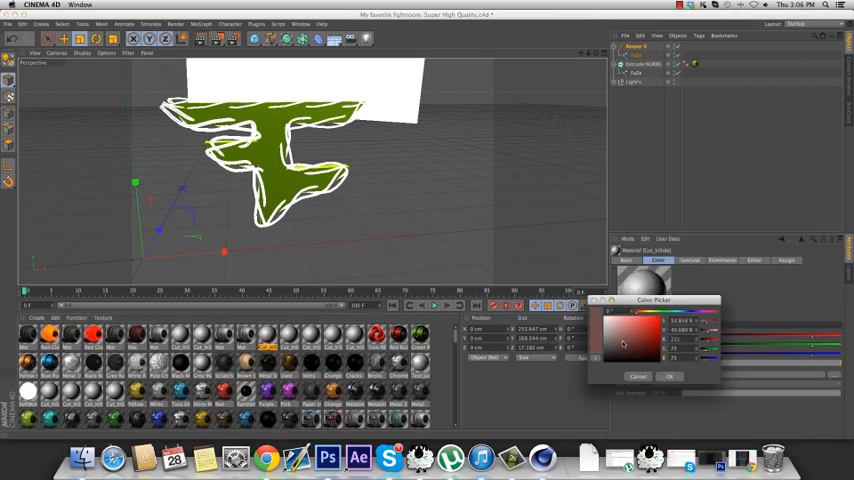
left_click(669, 376)
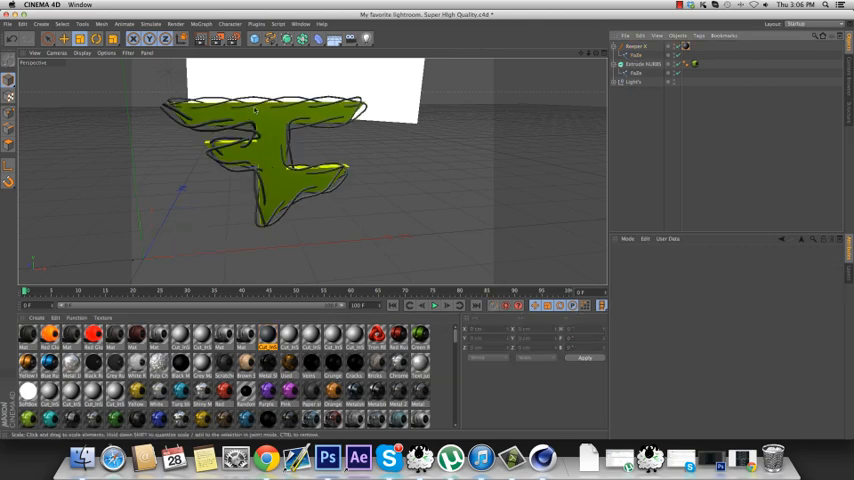
left_click(200, 38)
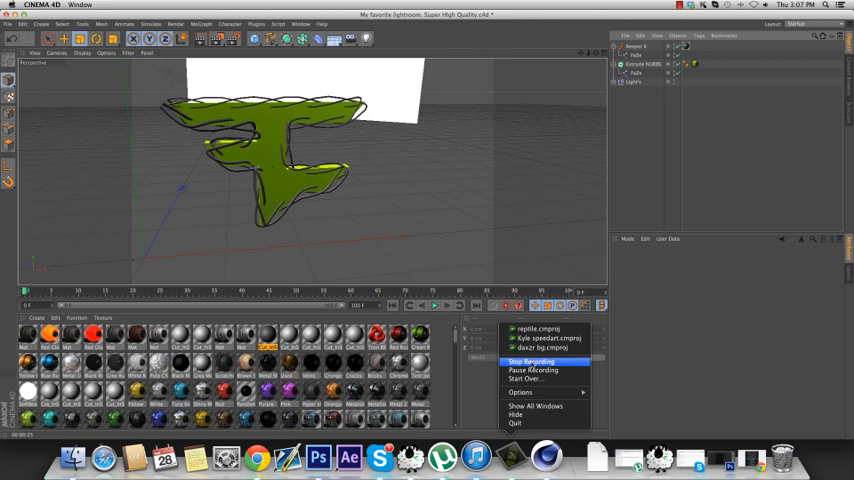
Step: Delete the Reaper X, Extrude NURBS and FaZe objects from the Object Manager
left_click(533, 361)
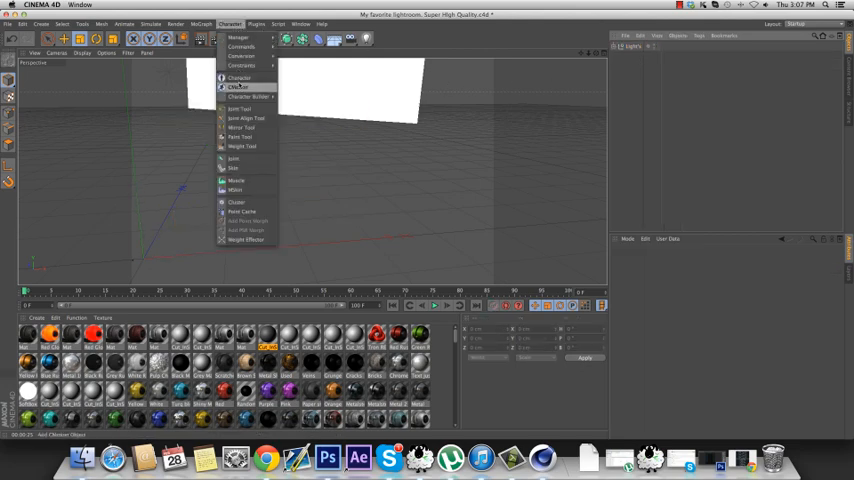
Step: Add a MoText object reading 'DAX' and switch it to an angular, cut-open font
left_click(201, 24)
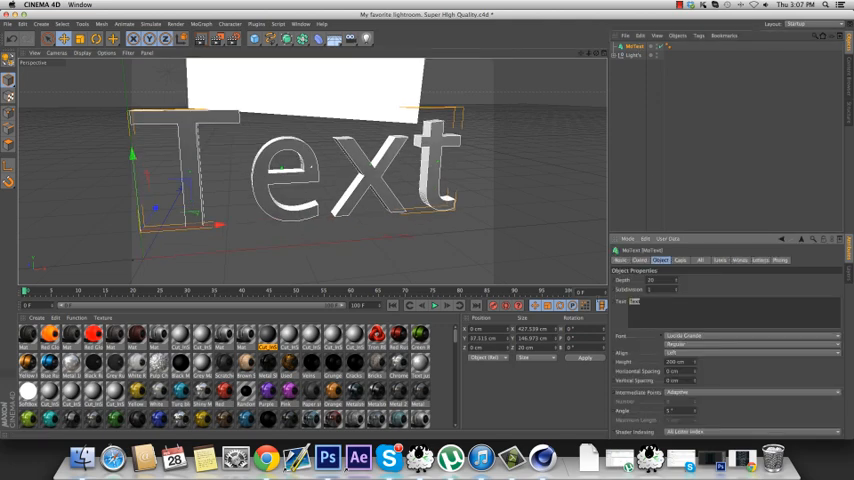
type("DAX")
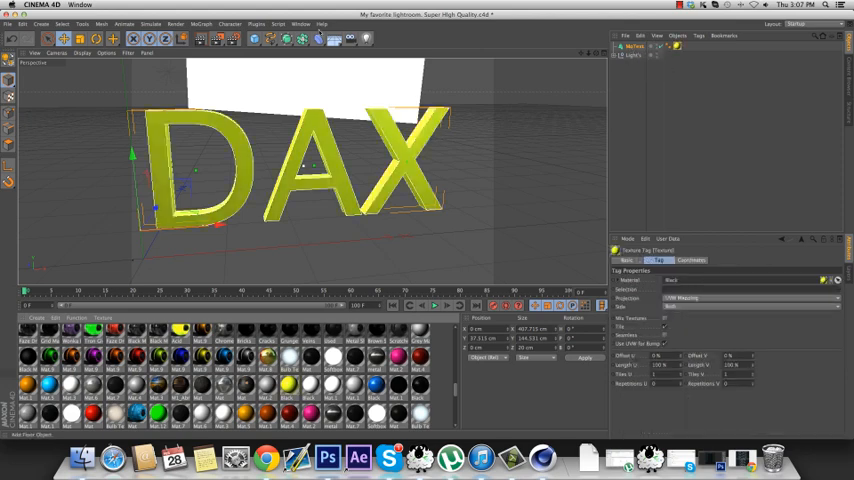
mouse_move(367, 147)
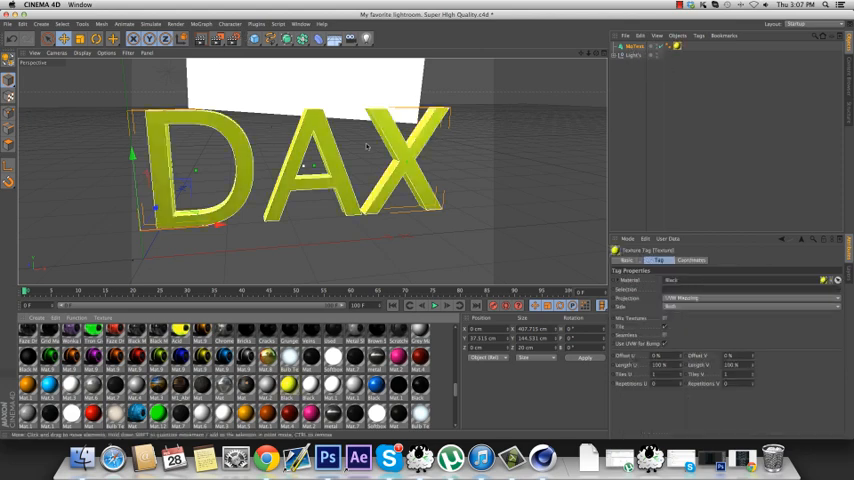
left_click(634, 47)
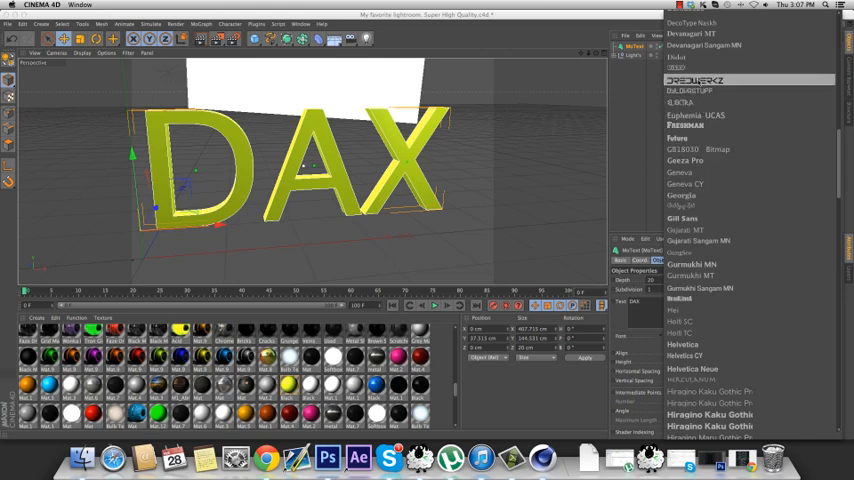
left_click(691, 80)
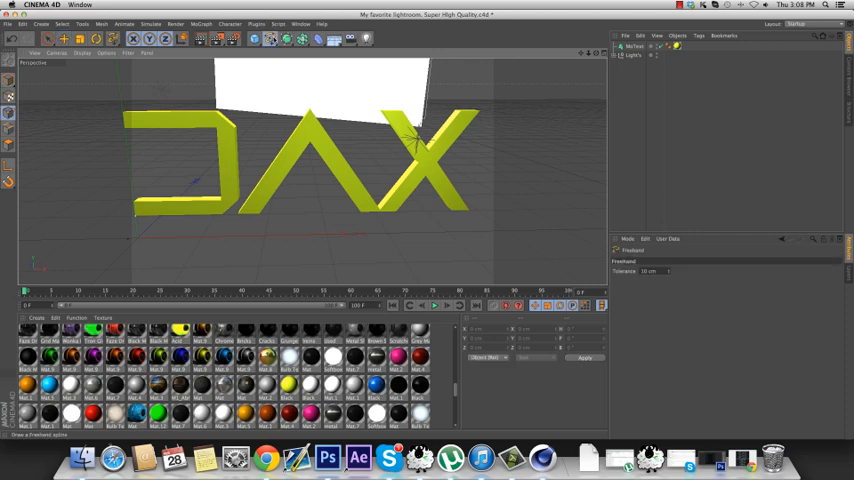
Step: Show the four-view layout and draw a wavy freehand spline across the DAX letters
left_click(192, 38)
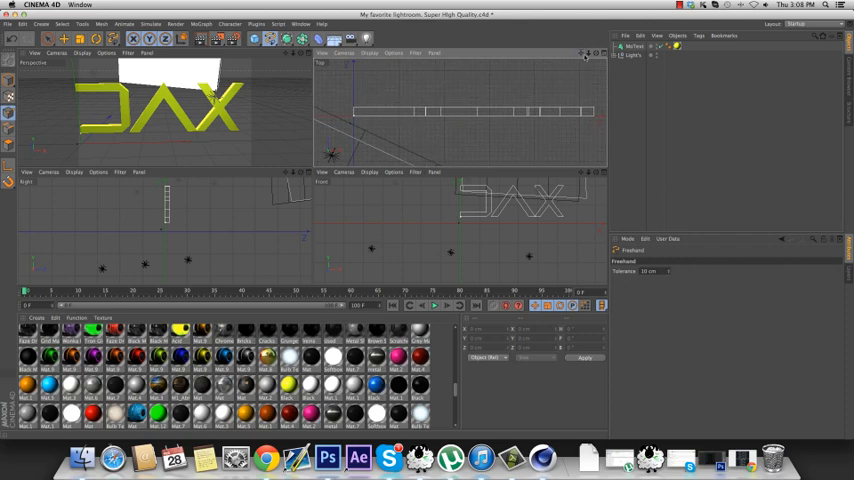
mouse_move(472, 100)
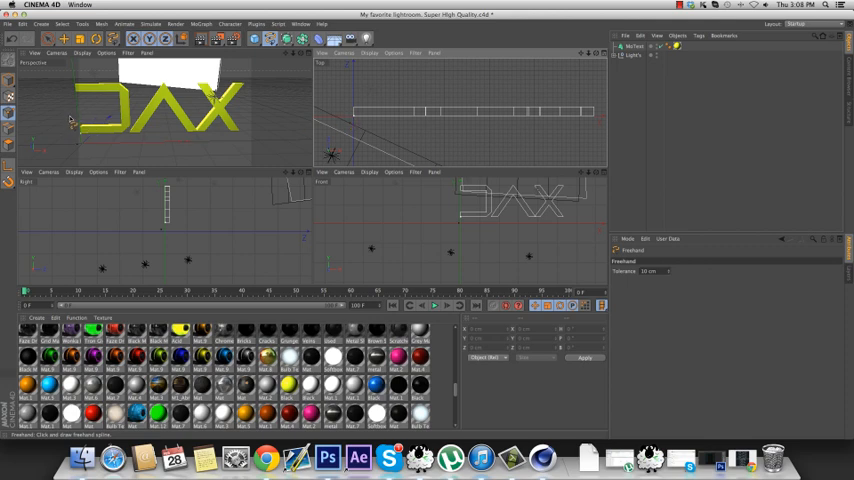
mouse_move(350, 130)
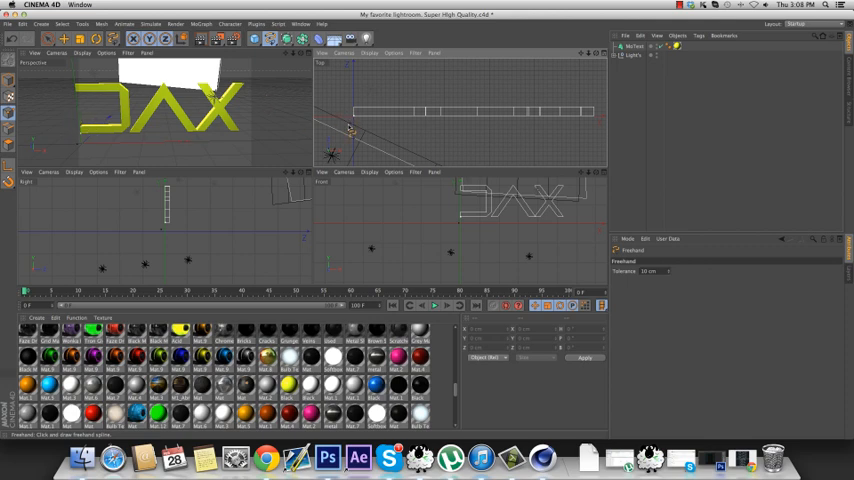
mouse_move(475, 95)
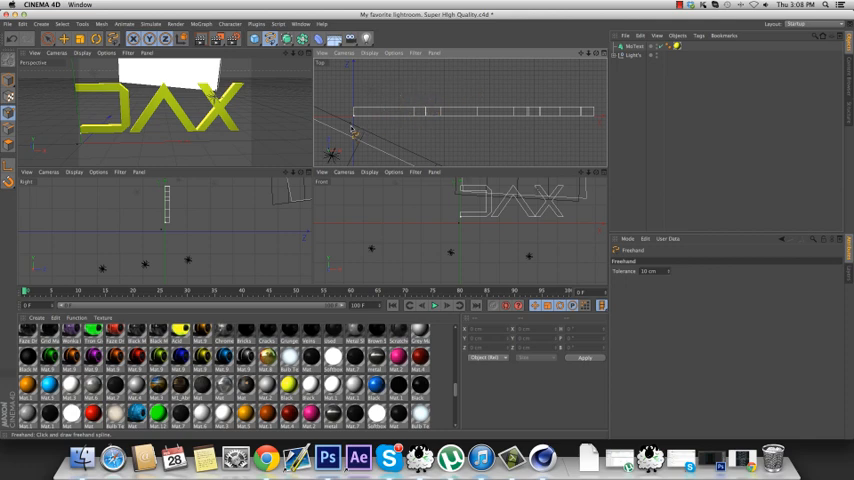
mouse_move(352, 130)
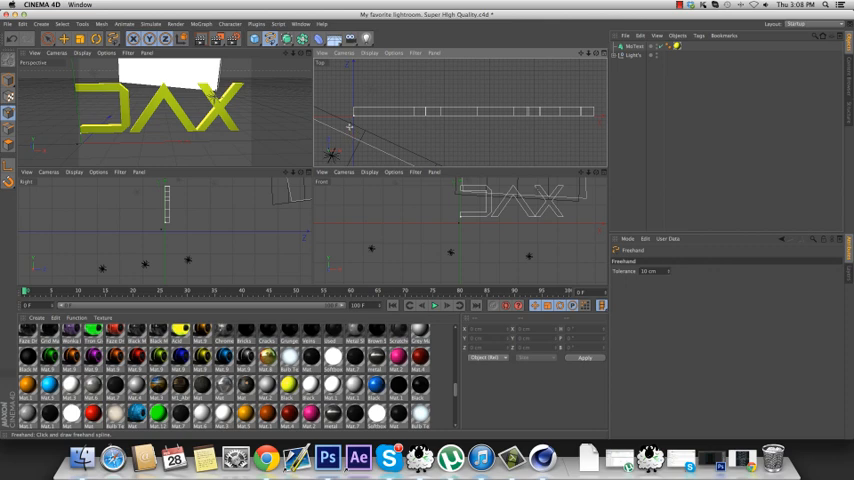
left_click_drag(349, 127, 382, 104)
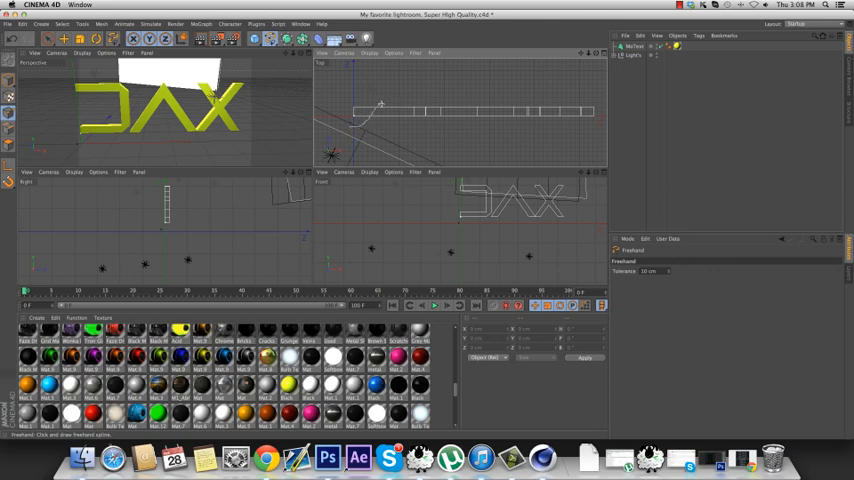
left_click_drag(378, 103, 457, 123)
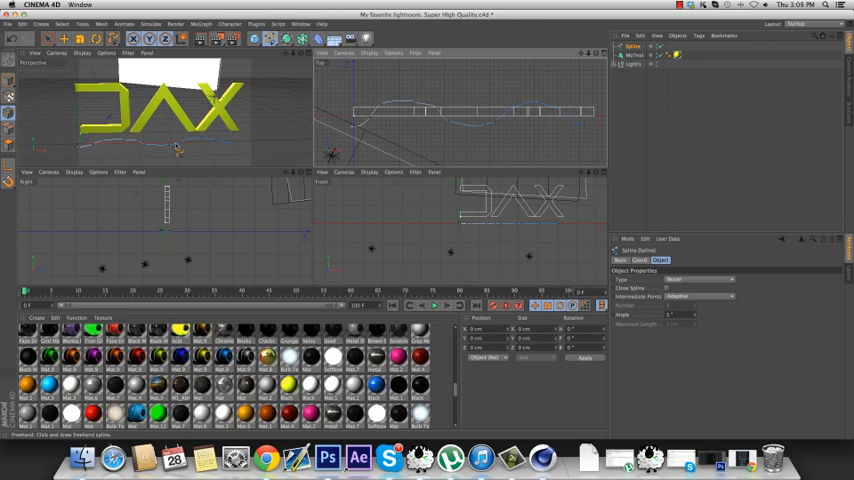
mouse_move(178, 148)
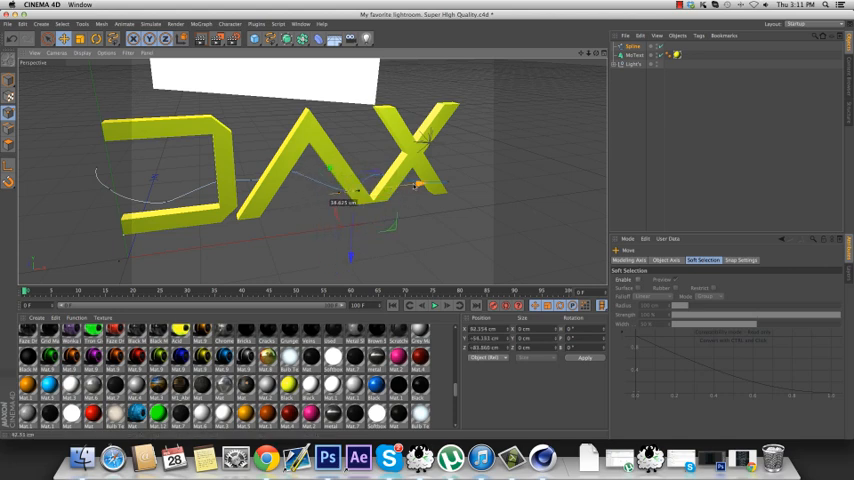
Step: Drag a spline point so the curve weaves in depth through the DAX letters
left_click_drag(417, 185, 345, 232)
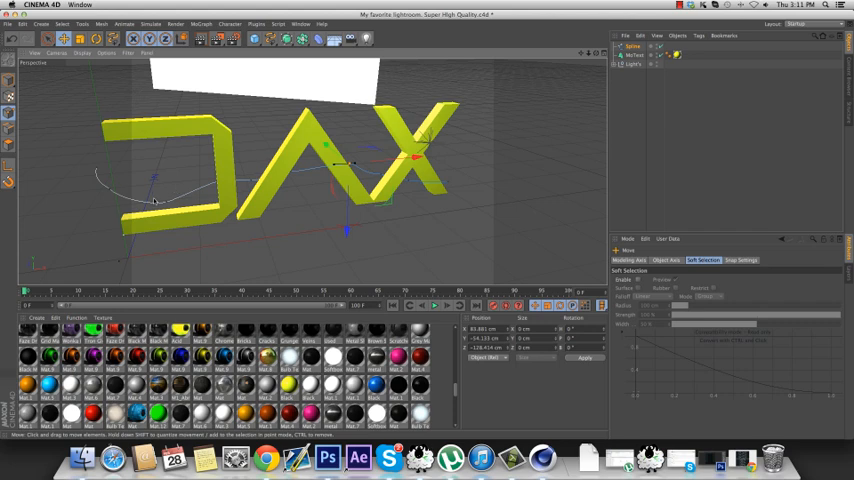
mouse_move(378, 172)
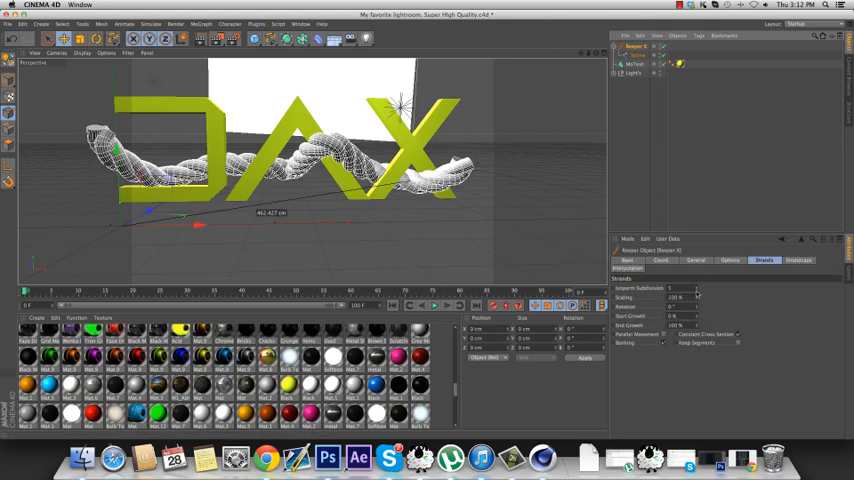
Step: Adjust the Reaper X Isoparm Subdivision setting in the Strands tab
left_click(662, 261)
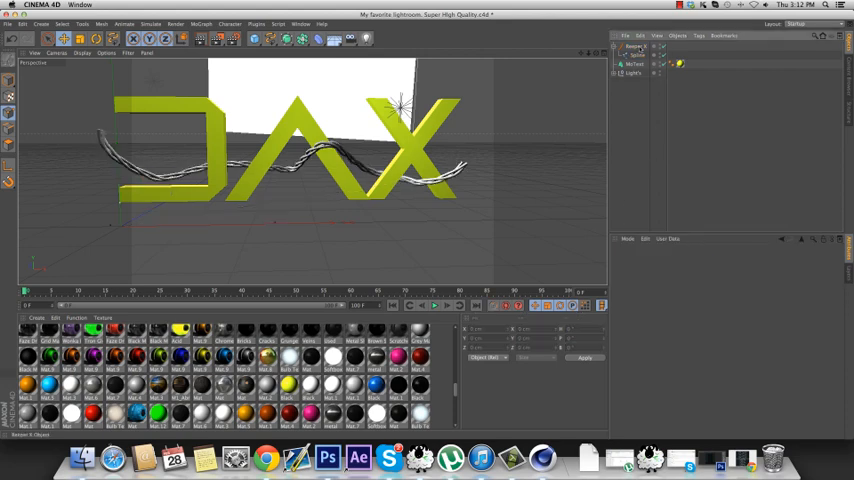
Step: Select Reaper X, review Coils 50 and Strands 3, and view its rotation and stretch options
left_click(633, 64)
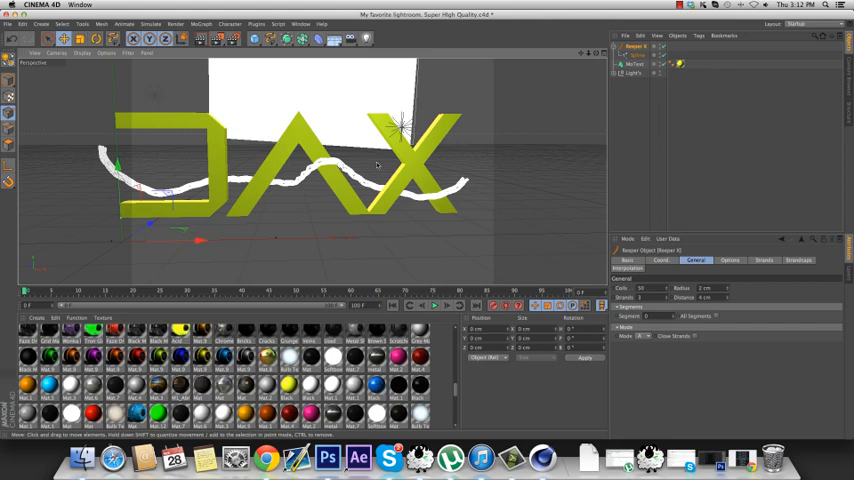
mouse_move(431, 70)
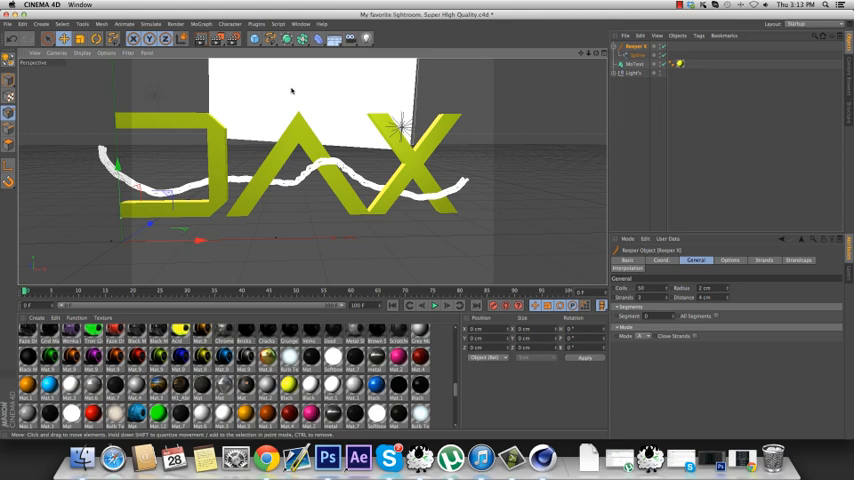
mouse_move(154, 155)
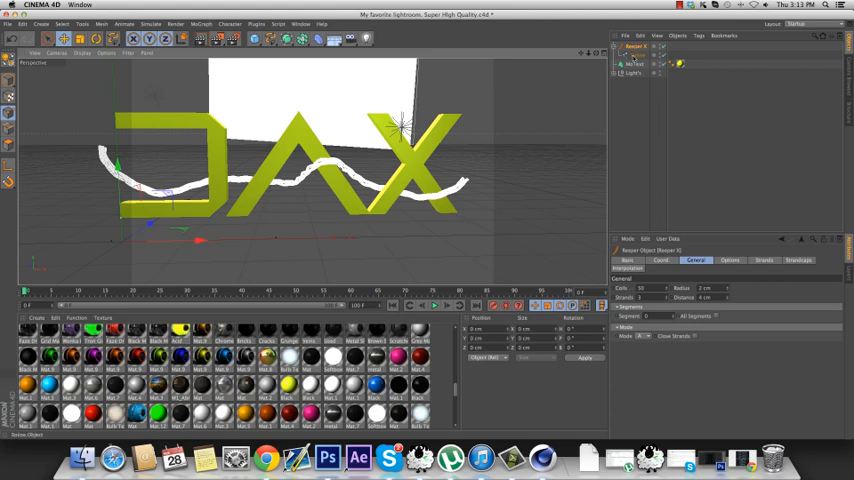
left_click(729, 260)
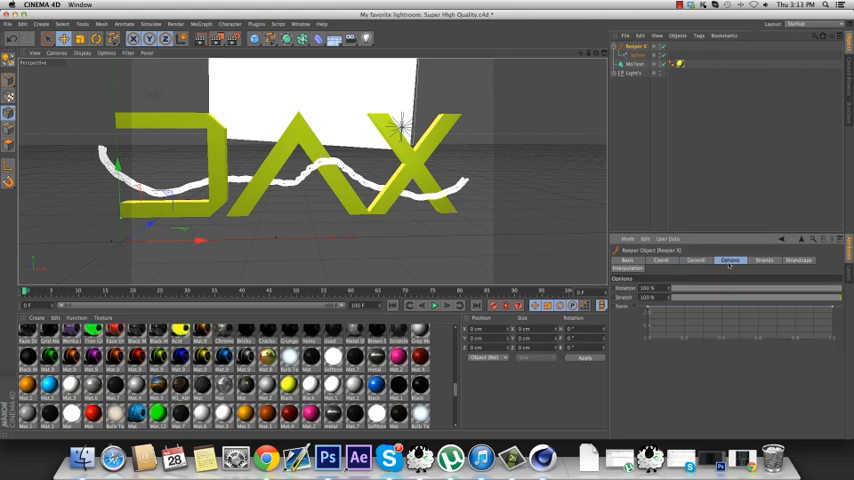
left_click(763, 260)
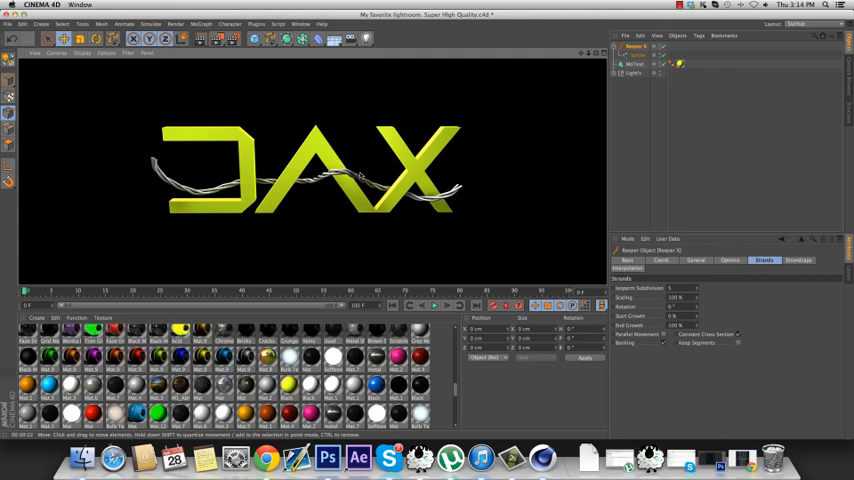
mouse_move(530, 165)
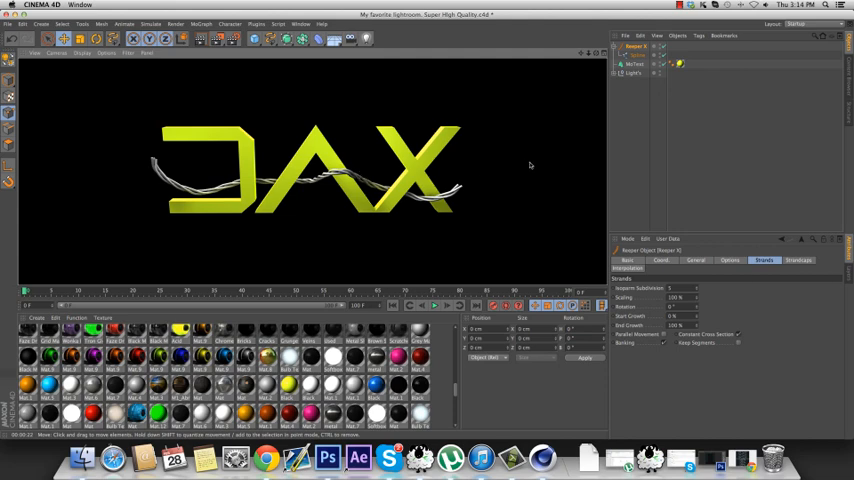
mouse_move(647, 137)
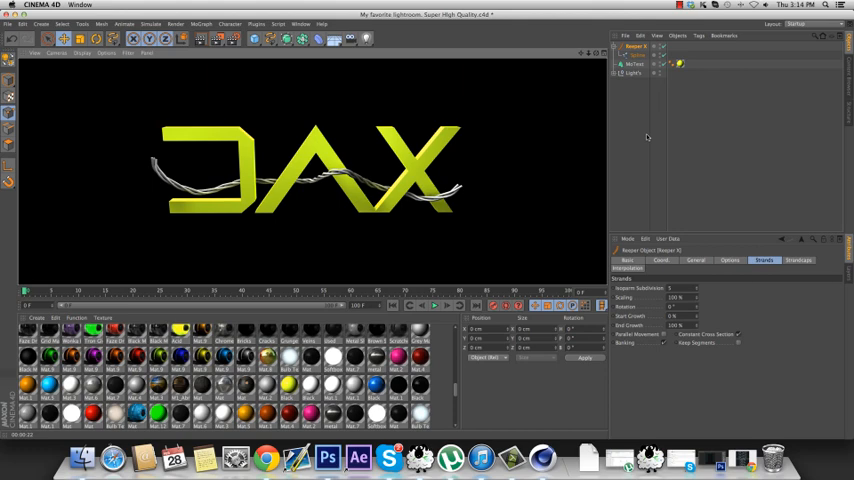
mouse_move(625, 137)
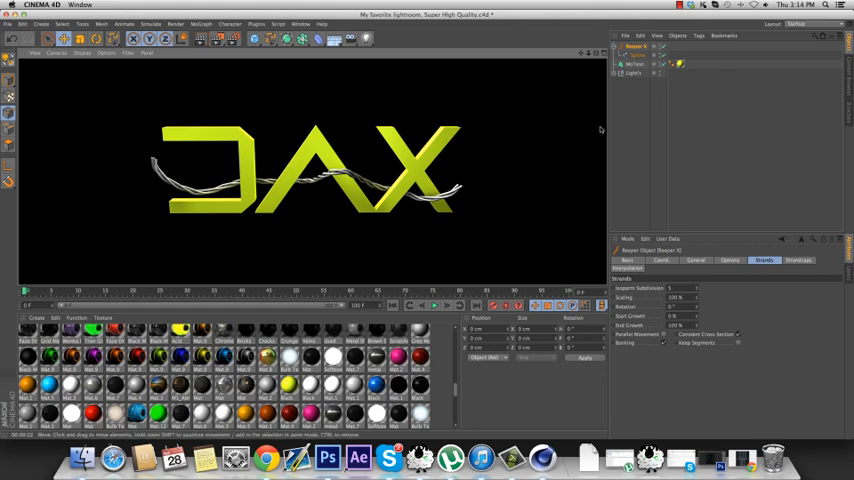
mouse_move(620, 123)
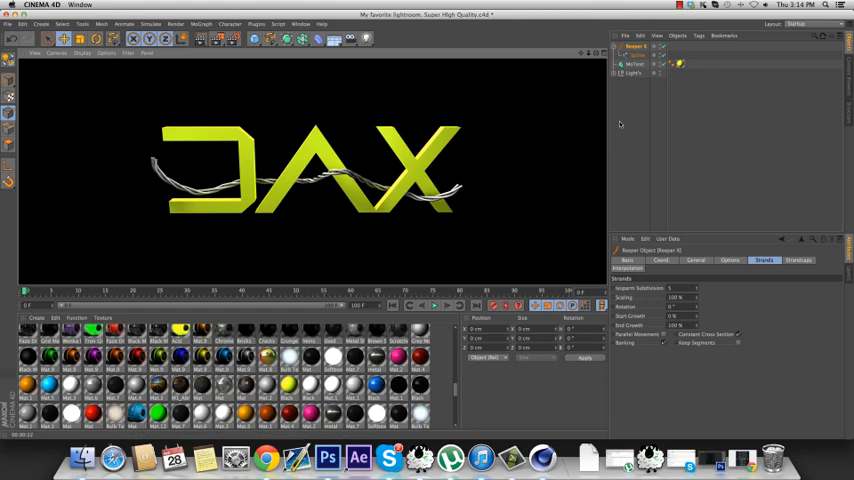
mouse_move(632, 106)
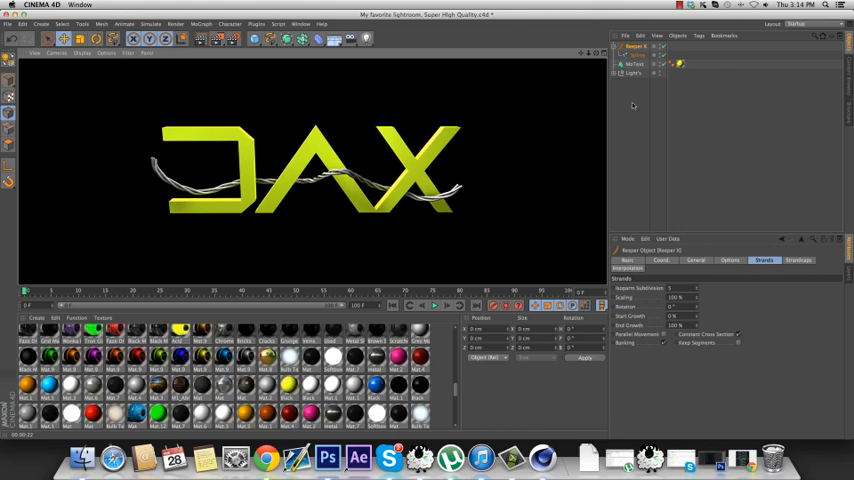